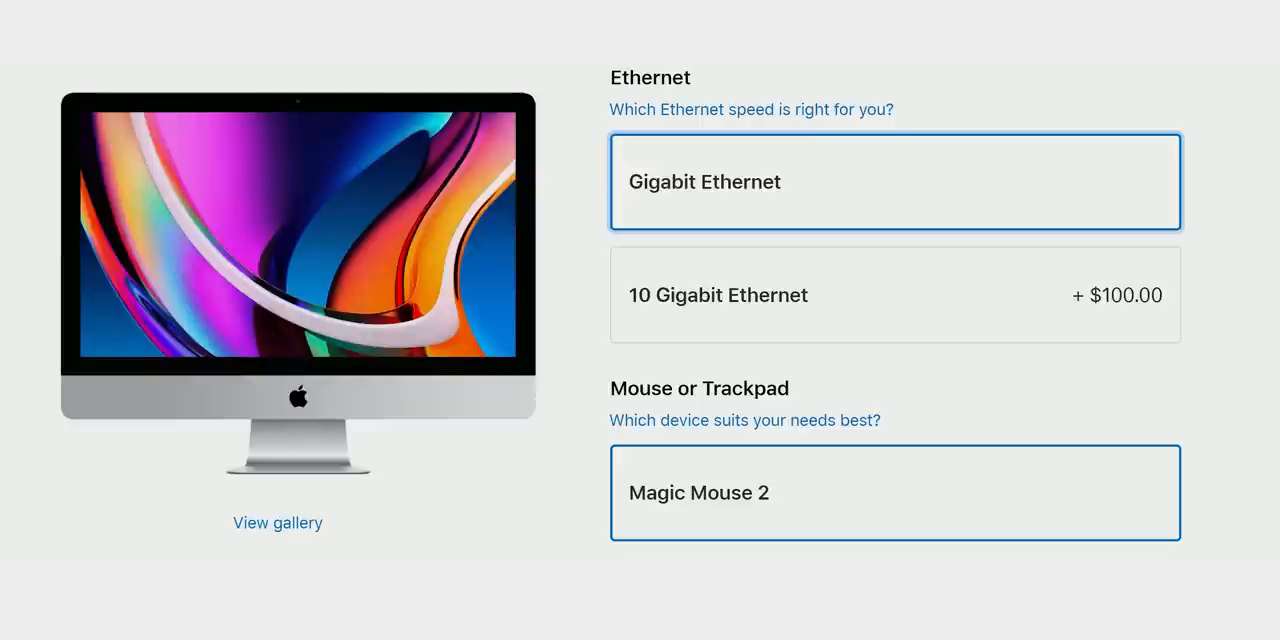
mouse_move(690, 436)
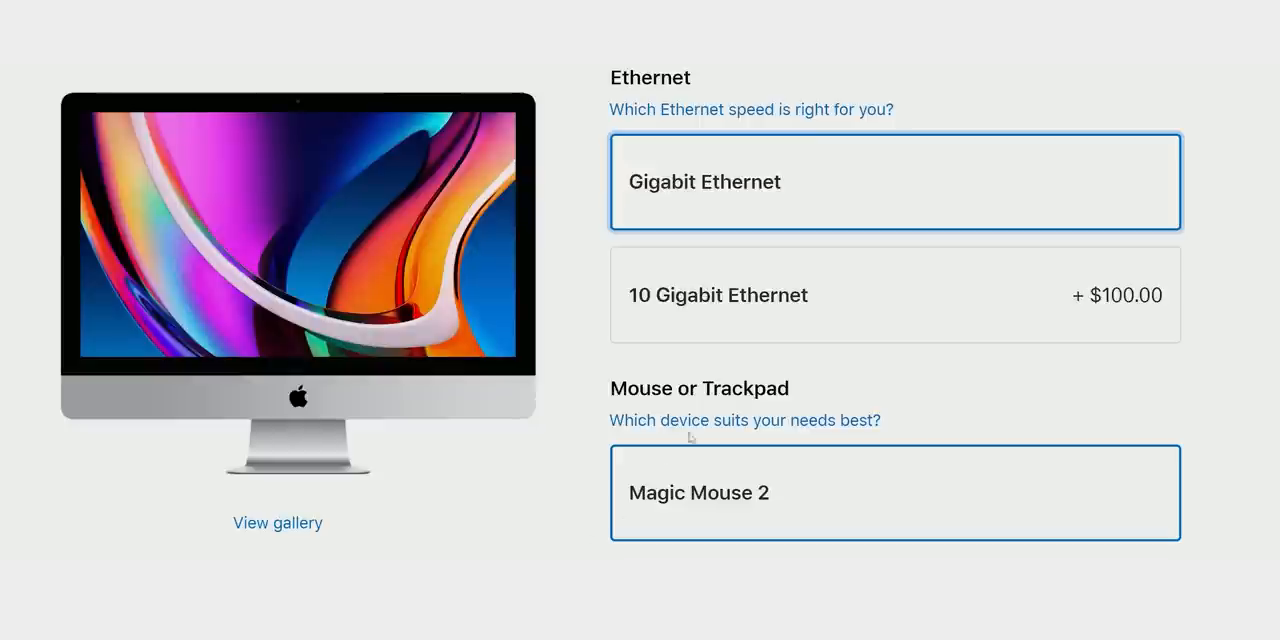
Step: Navigate from the iMac tech specs to the 'Building a Universal macOS Binary' article and highlight its summary sentence
left_click(896, 294)
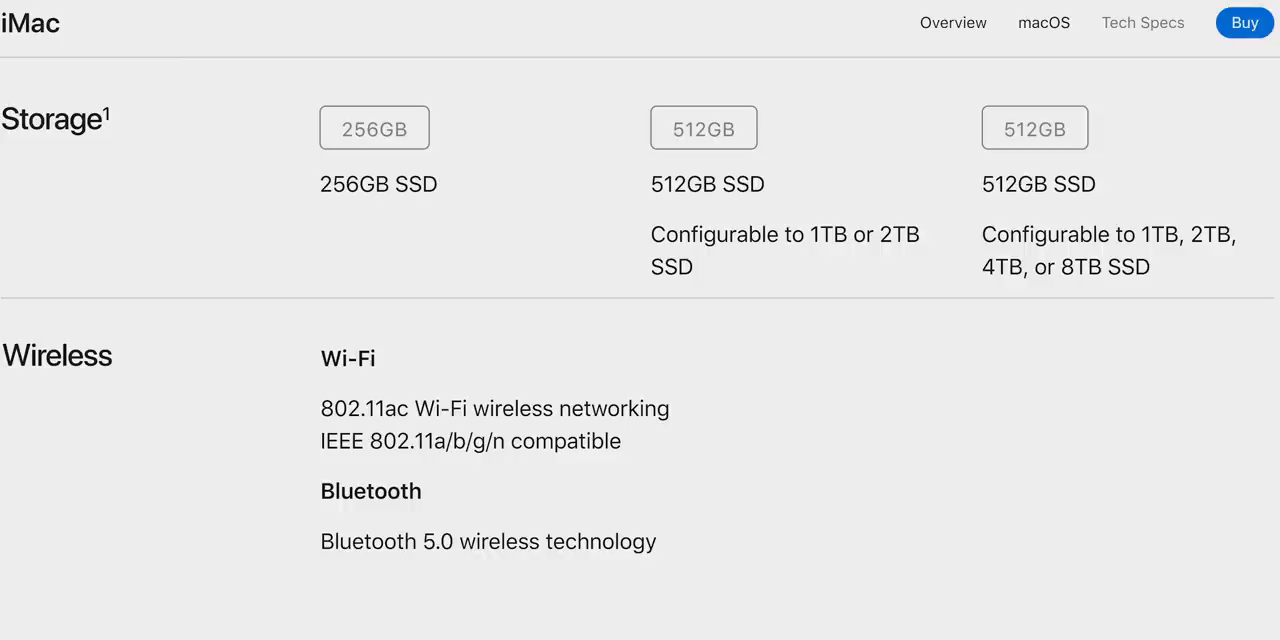
double_click(1110, 250)
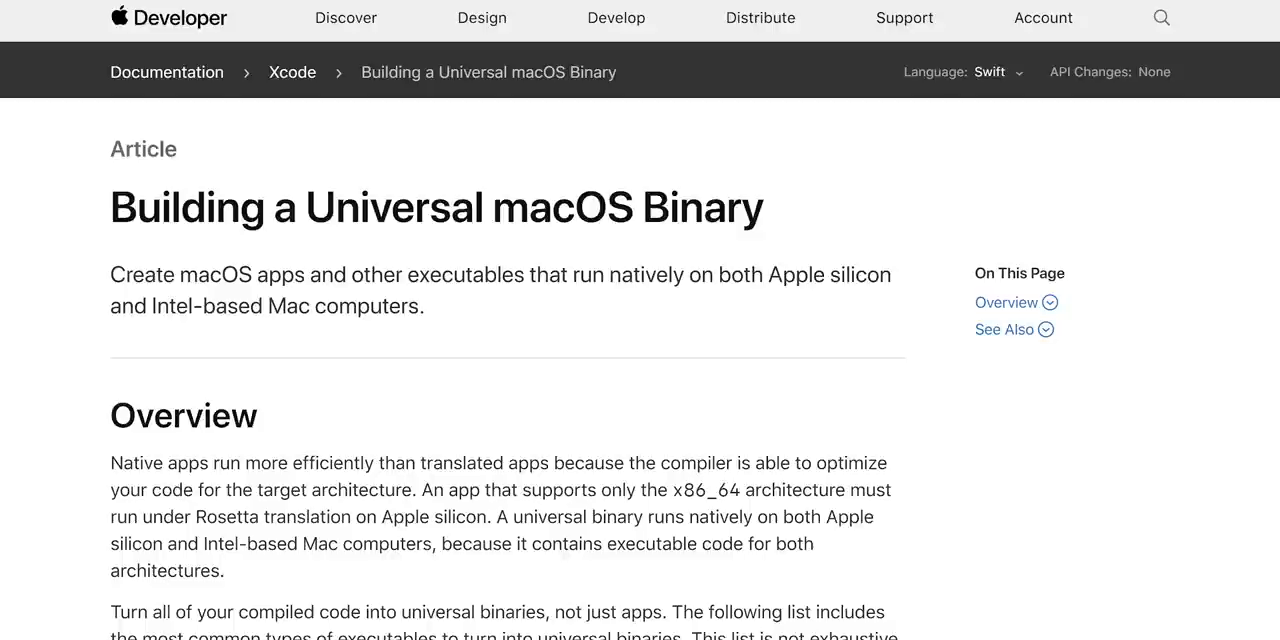
left_click_drag(112, 276, 426, 308)
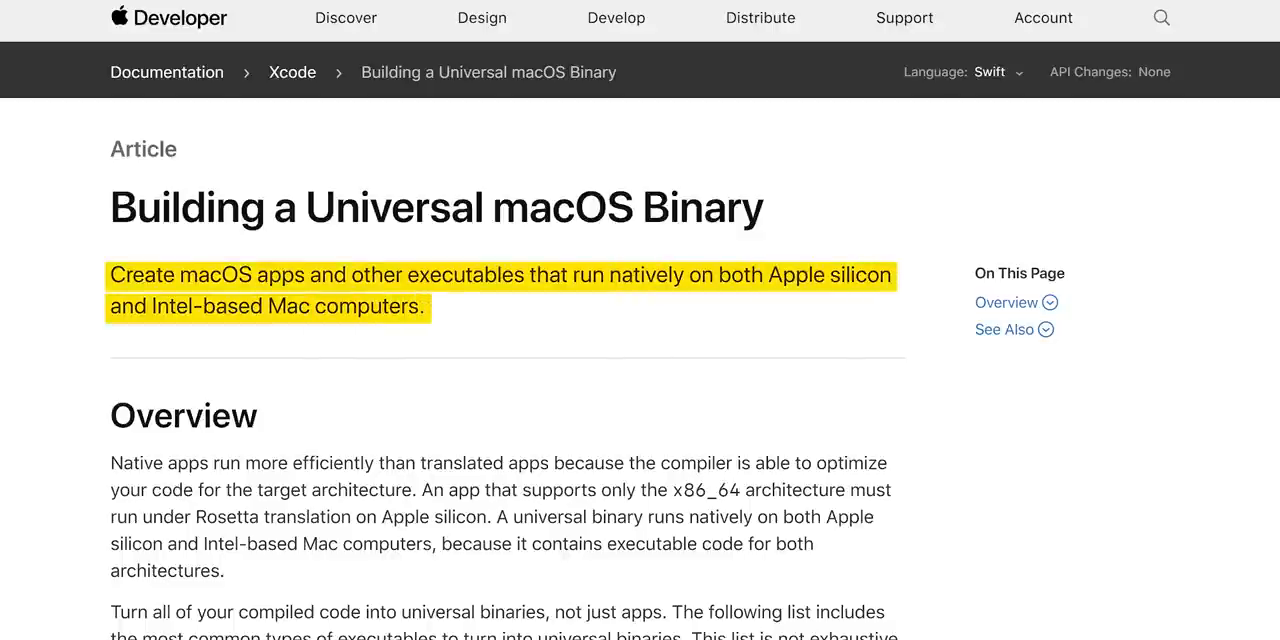